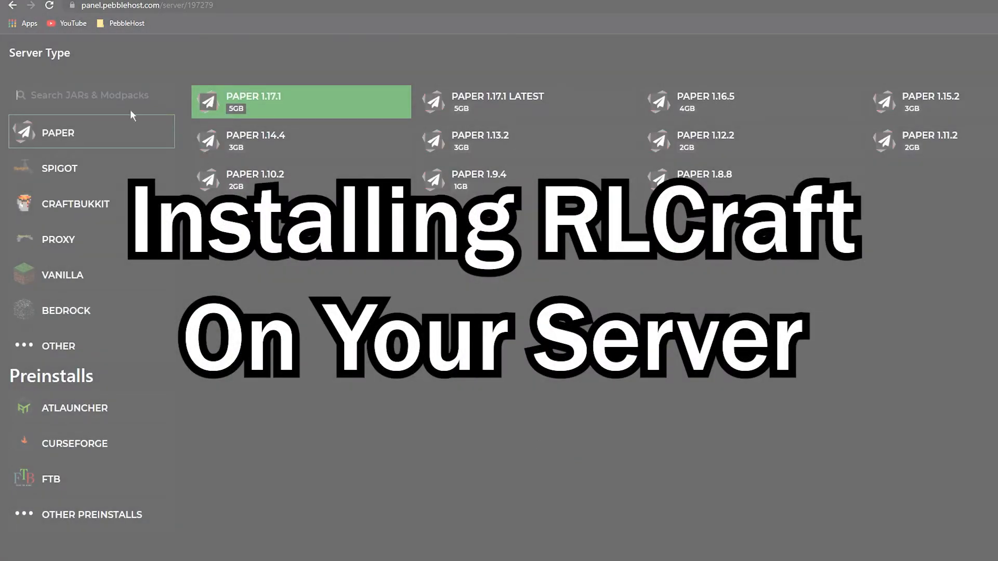
# - Search 'rl' in JARs & Modpacks and choose the RLCraft 2.8.2 tile under CurseForge
pyautogui.write('rl')
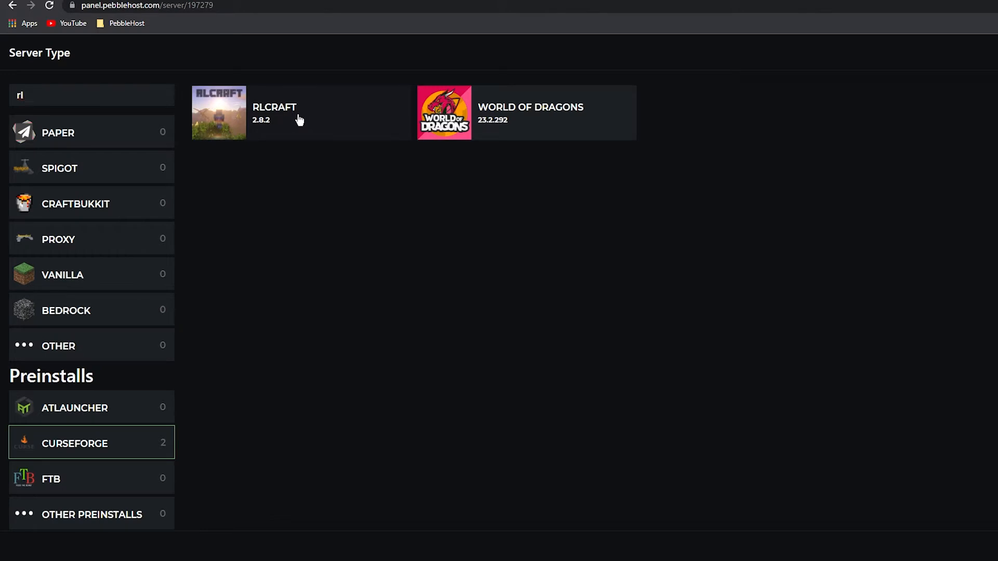
pyautogui.click(273, 112)
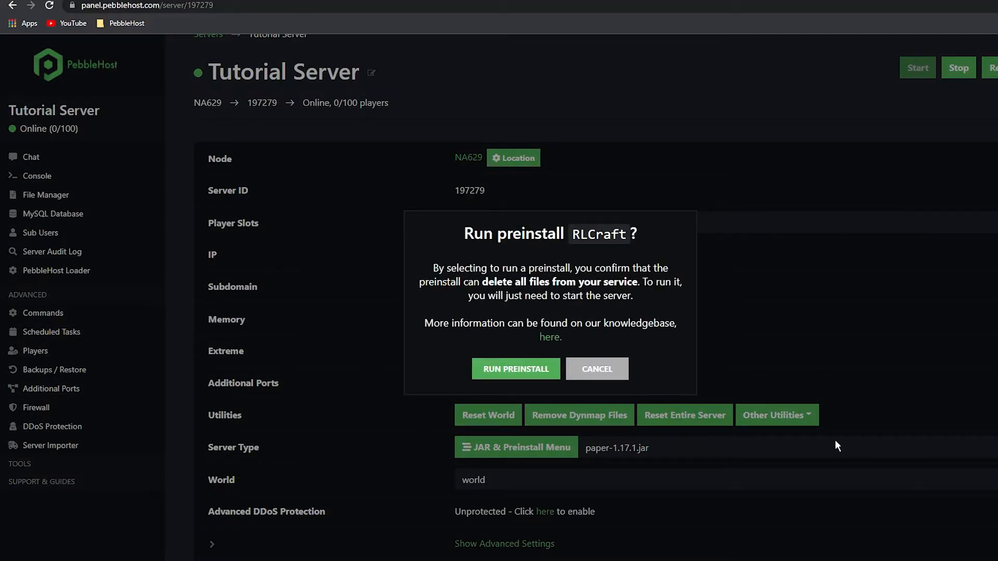
pyautogui.moveTo(515, 368)
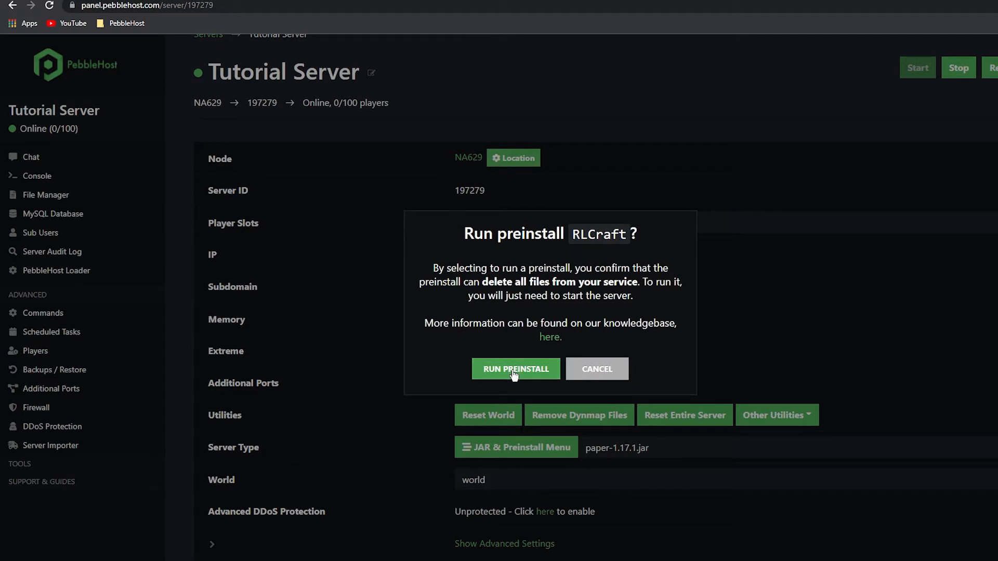
# - Confirm Run Preinstall so RLCraft installs on the Tutorial Server
pyautogui.click(516, 369)
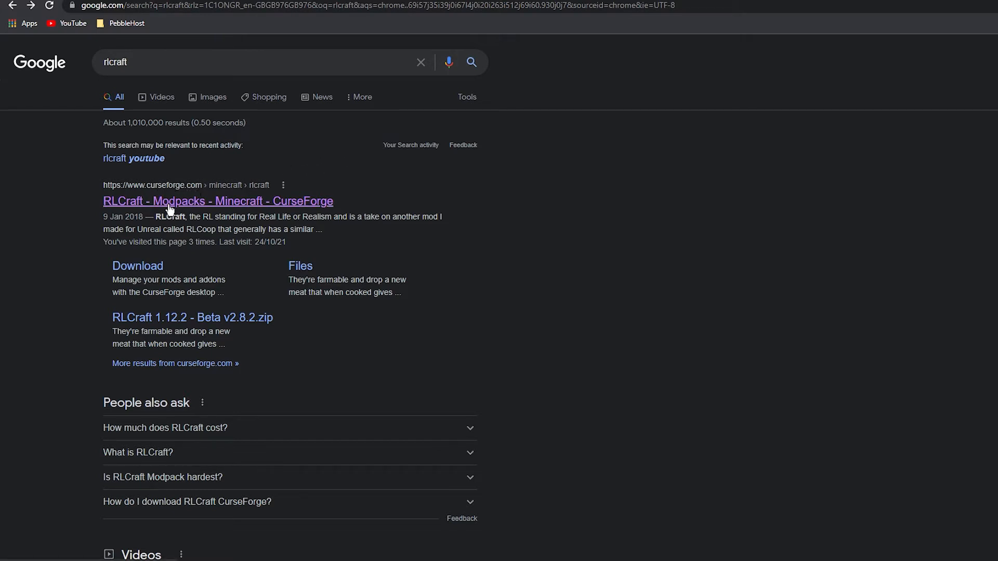
# - Choose the 'RLCraft - Modpacks - Minecraft - CurseForge' result from the Google search
pyautogui.click(217, 201)
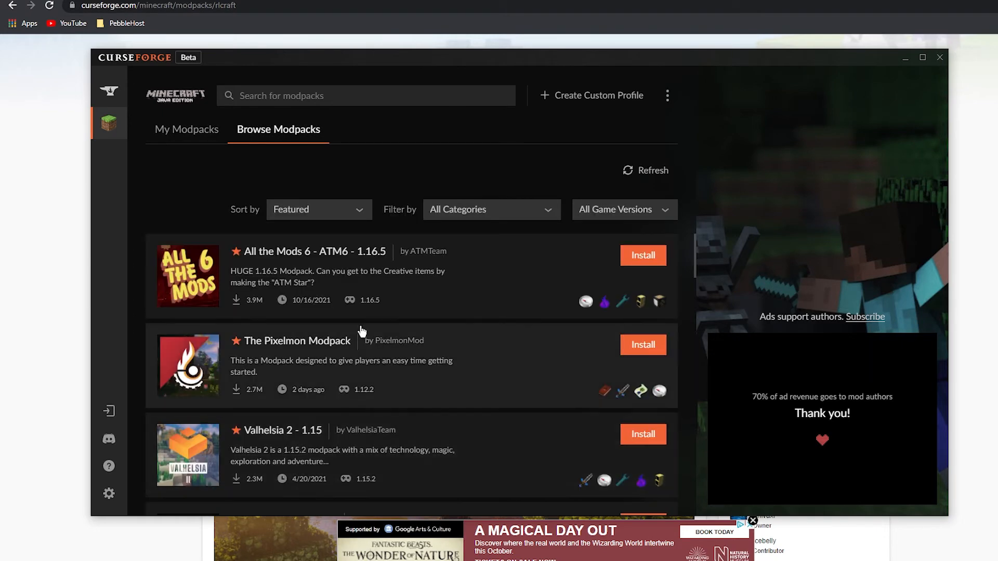
# - Search the modpack browser for 'rlcraft' and install RLCraft by Shivaxi
pyautogui.scroll(-3)
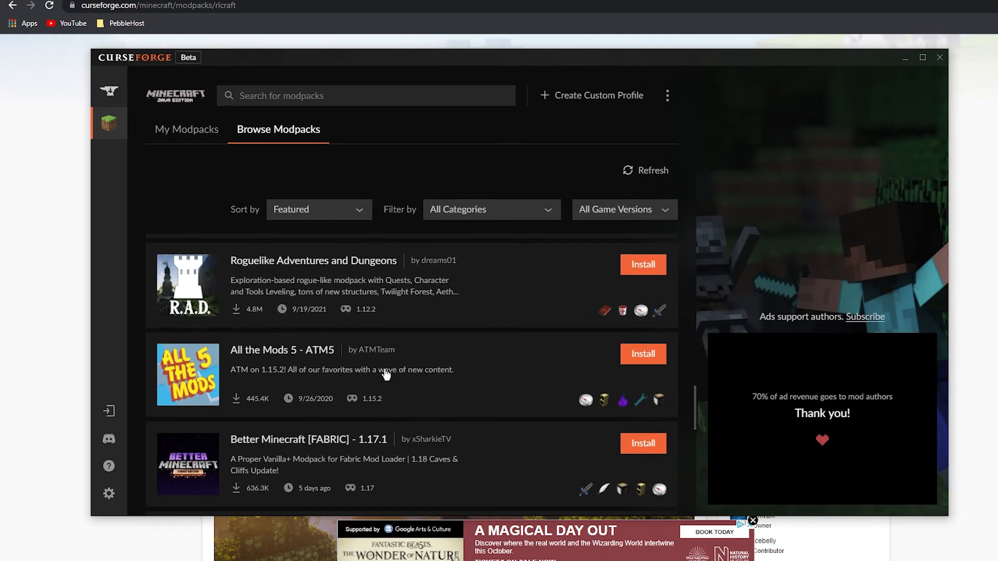
pyautogui.scroll(-3)
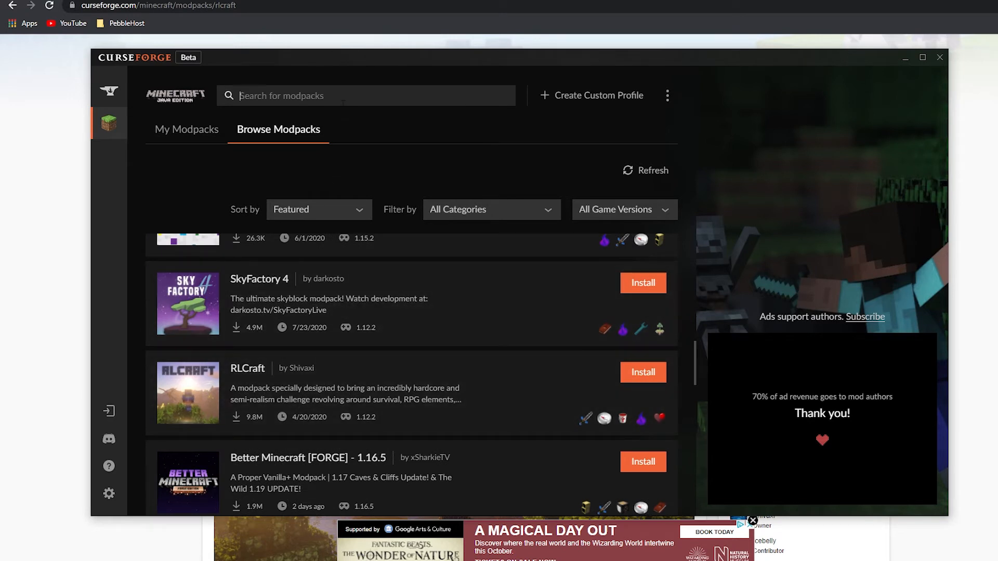
pyautogui.write('rlcra')
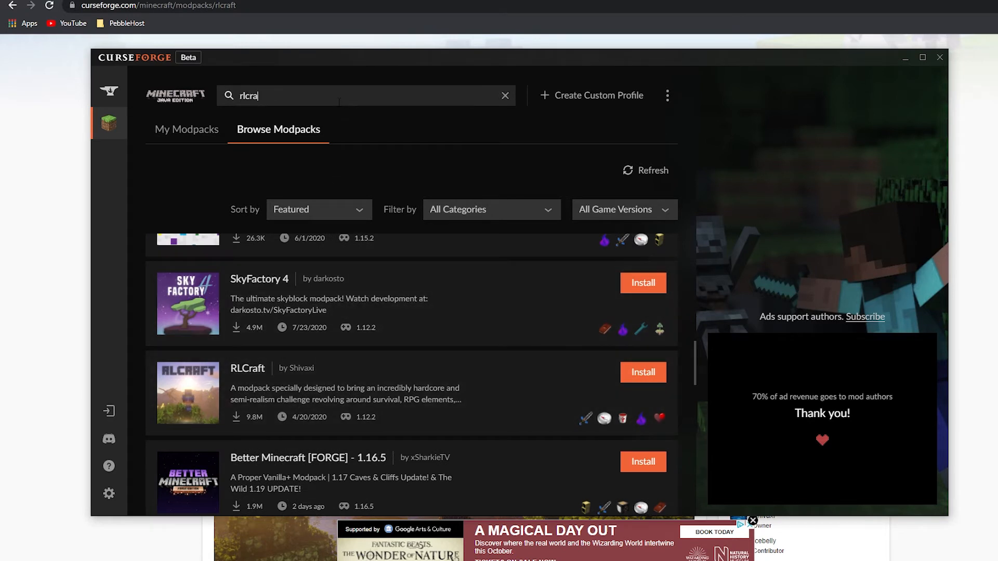
pyautogui.press('Enter')
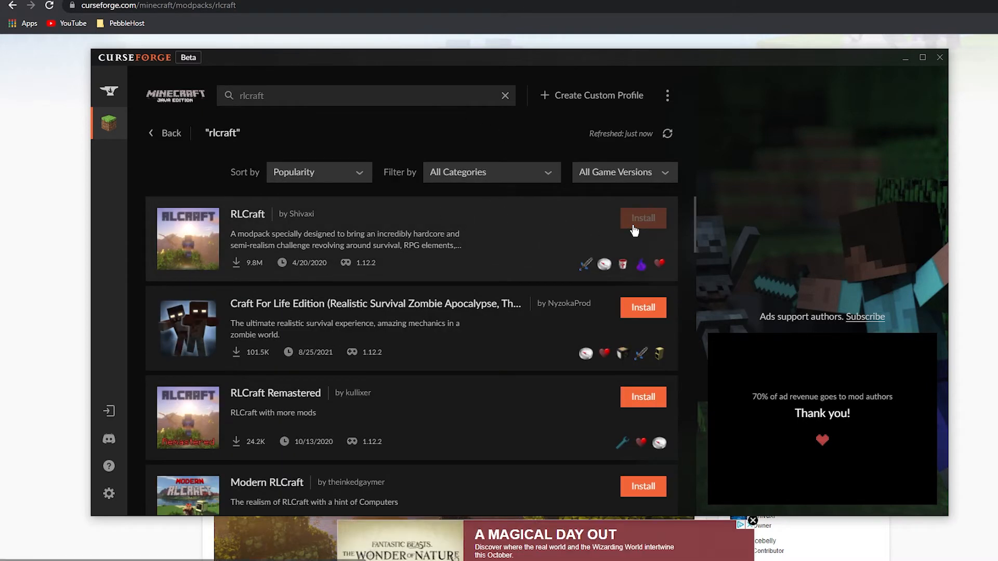
pyautogui.click(642, 219)
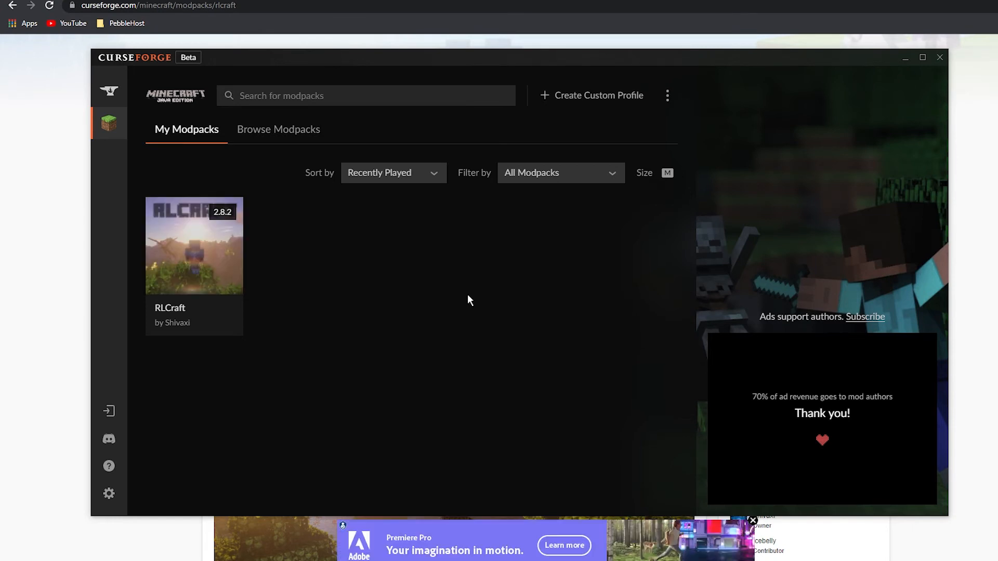
pyautogui.moveTo(254, 273)
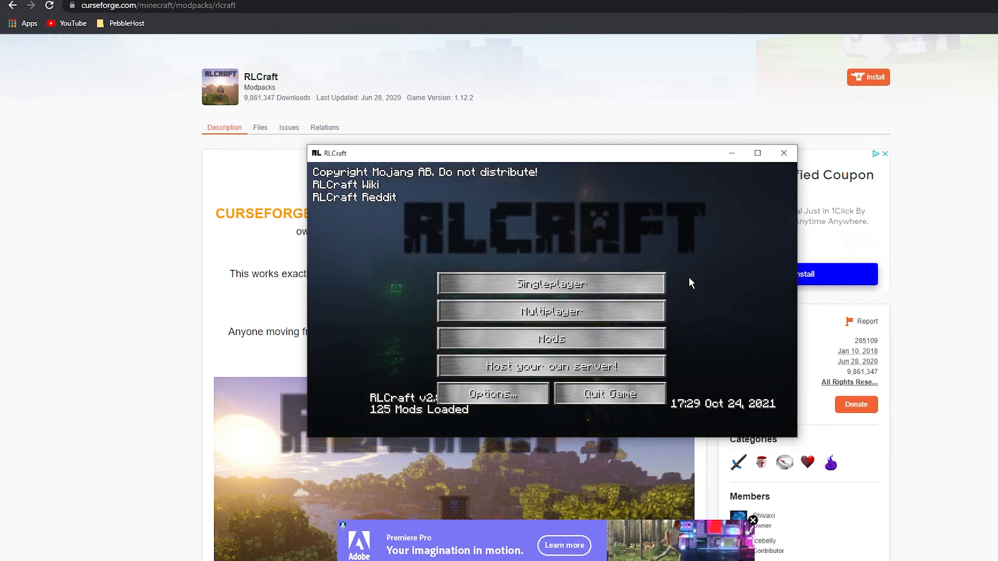
pyautogui.moveTo(551, 311)
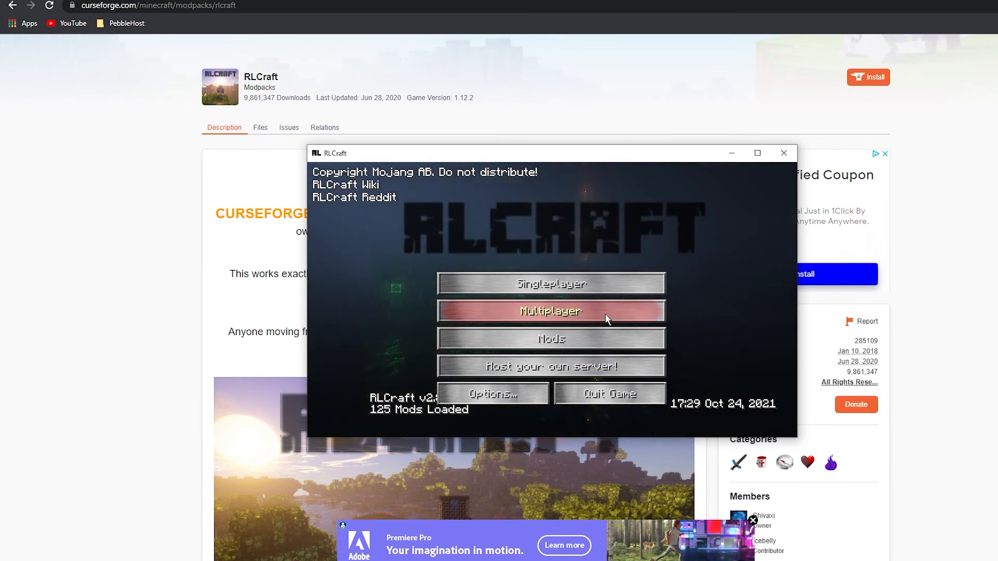
# - Add a multiplayer server with address 51.222.121.179:25585 and save it
pyautogui.click(551, 310)
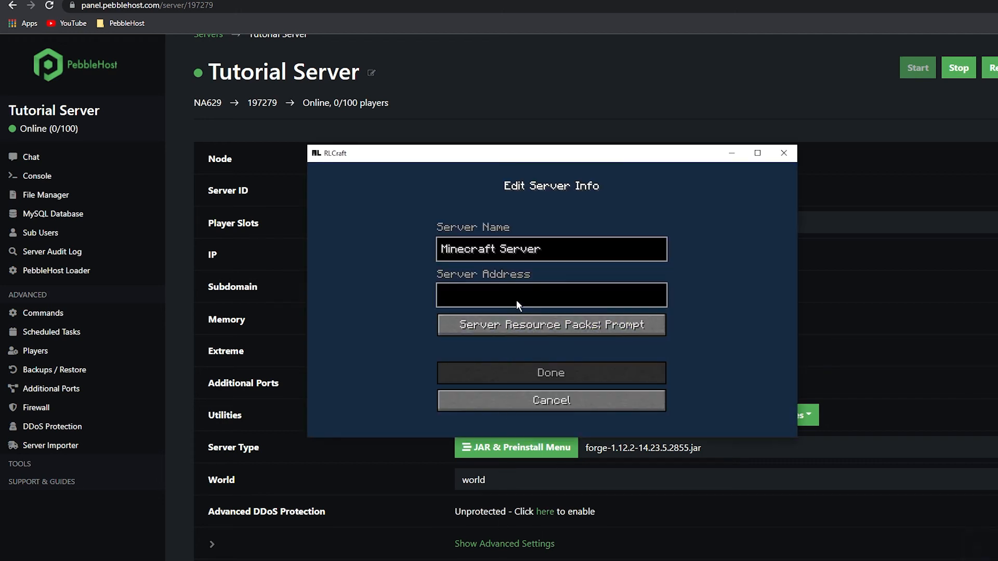
pyautogui.write('51.222.121.179:25585')
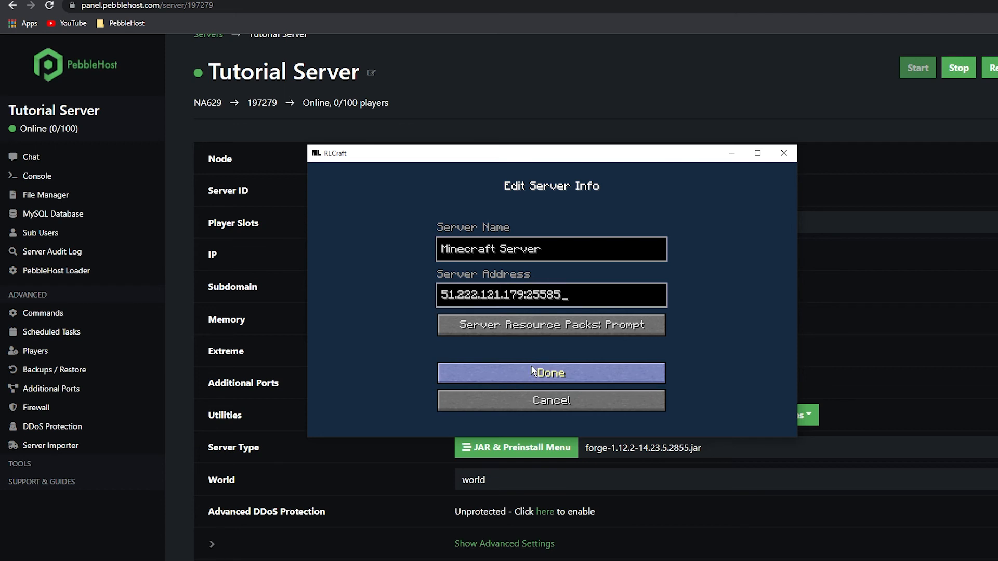
pyautogui.click(550, 372)
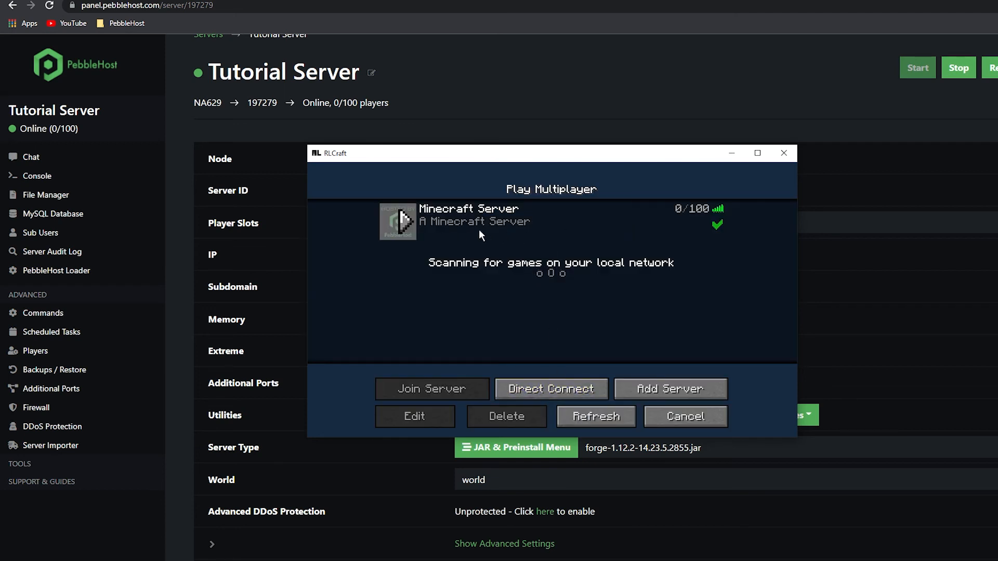